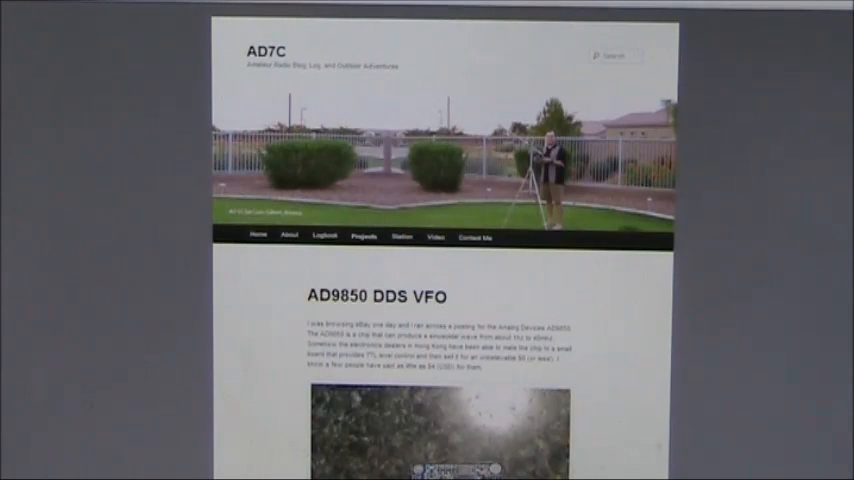
scroll("down", 3)
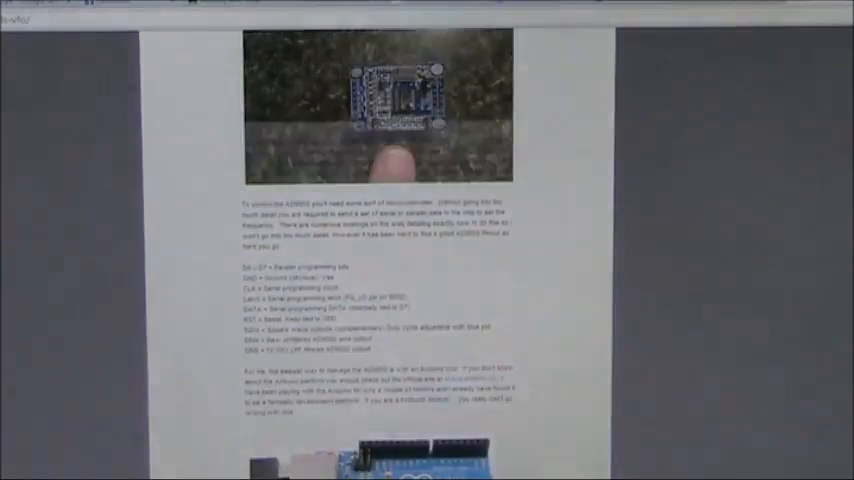
scroll("down", 3)
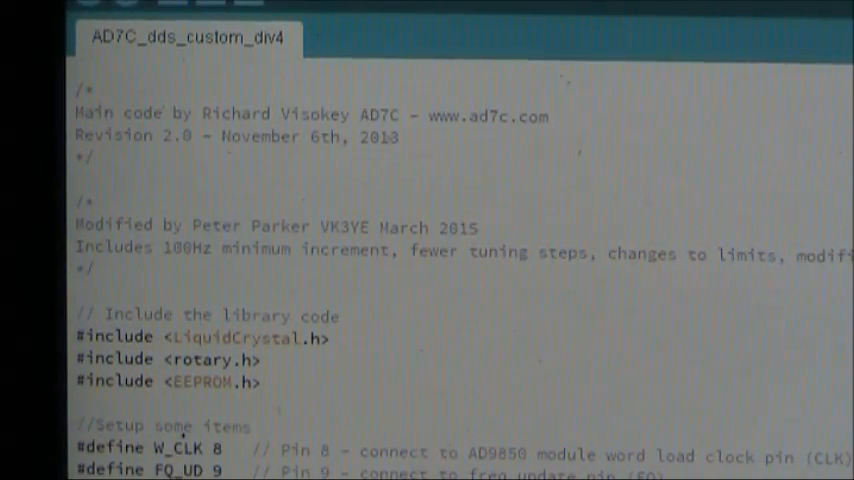
scroll("down", 3)
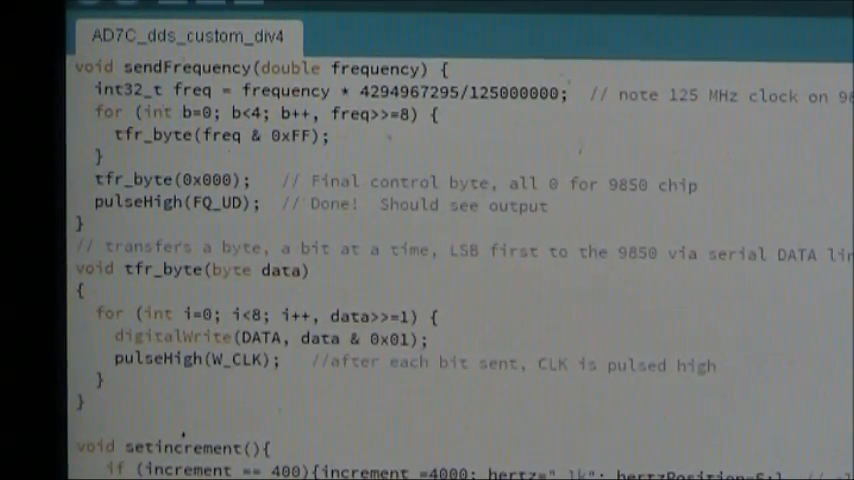
scroll("up", 3)
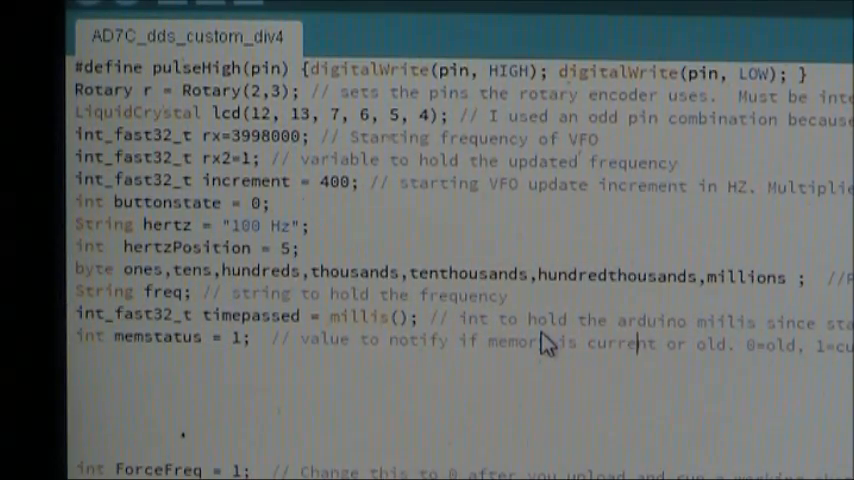
scroll("down", 3)
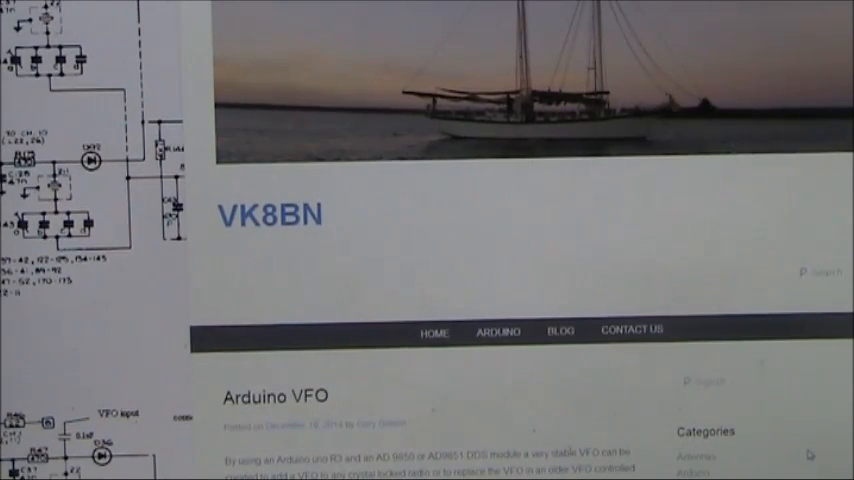
scroll("down", 3)
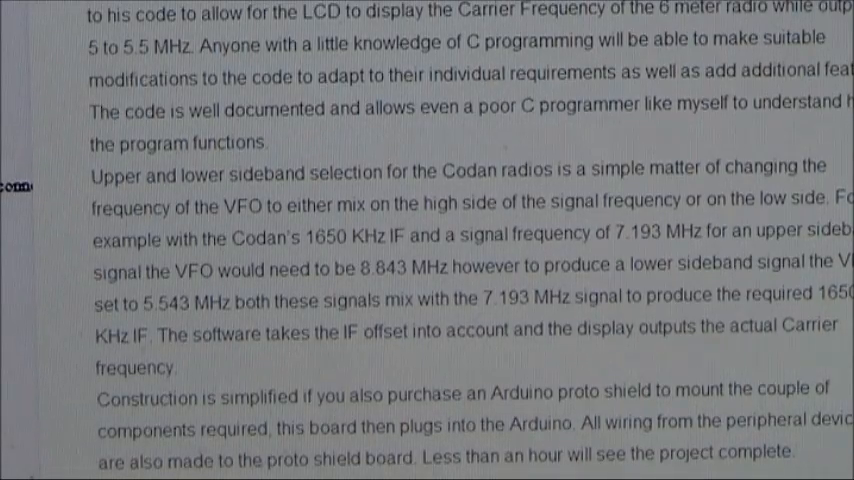